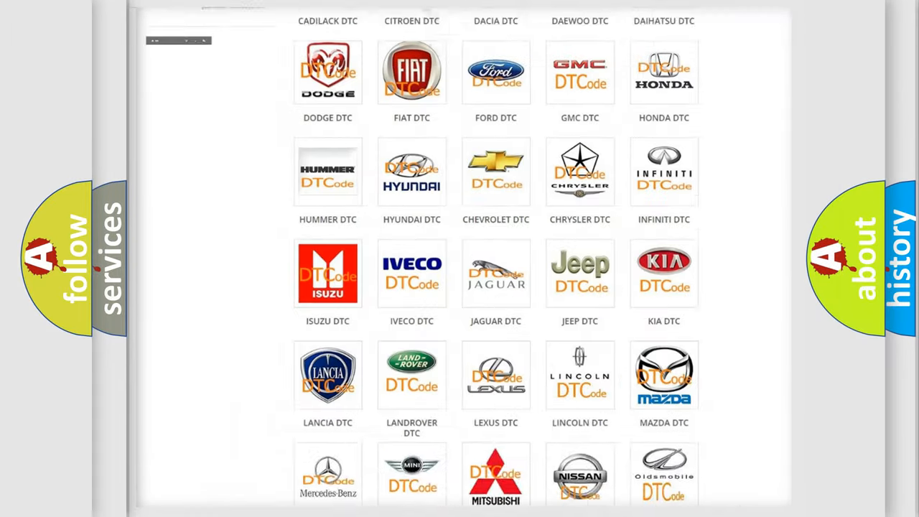
scroll(up, 3)
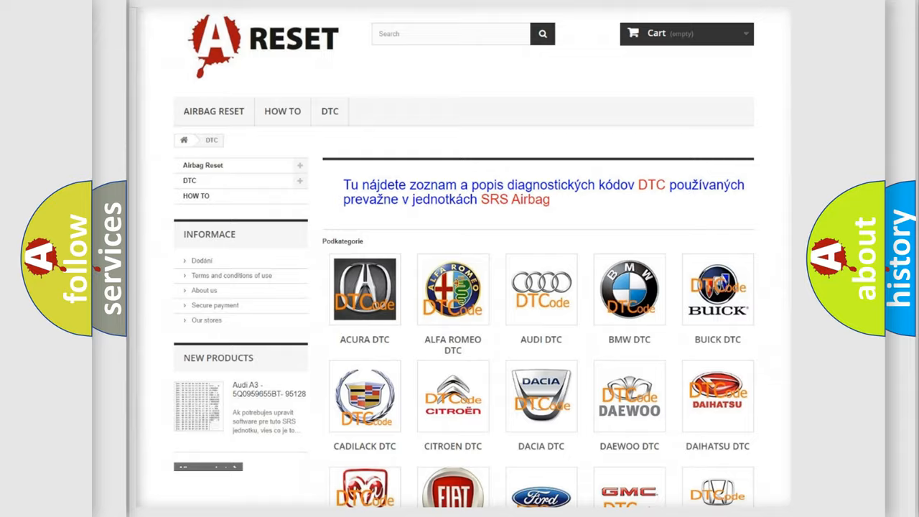
scroll(down, 3)
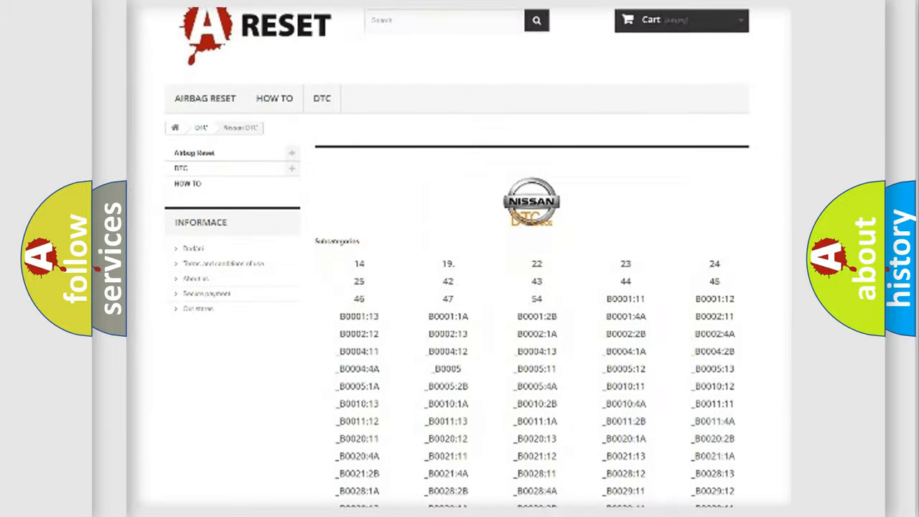
scroll(down, 3)
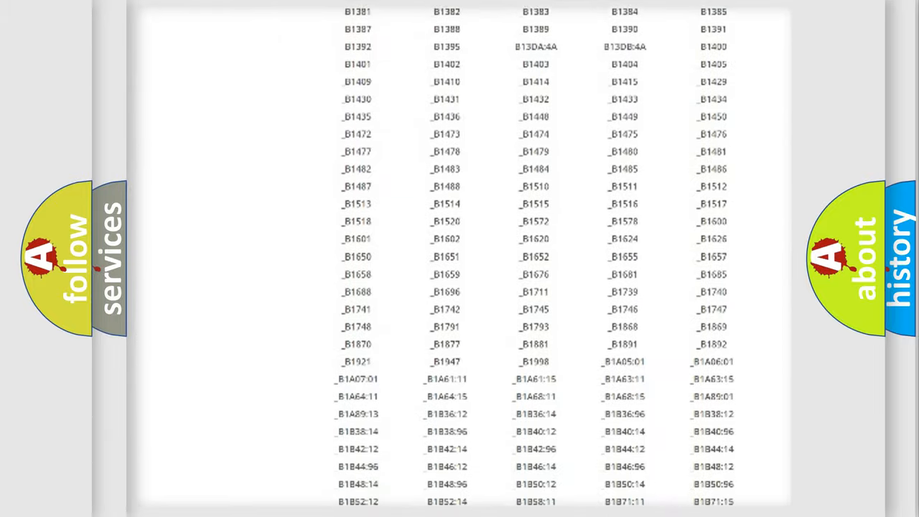
scroll(up, 3)
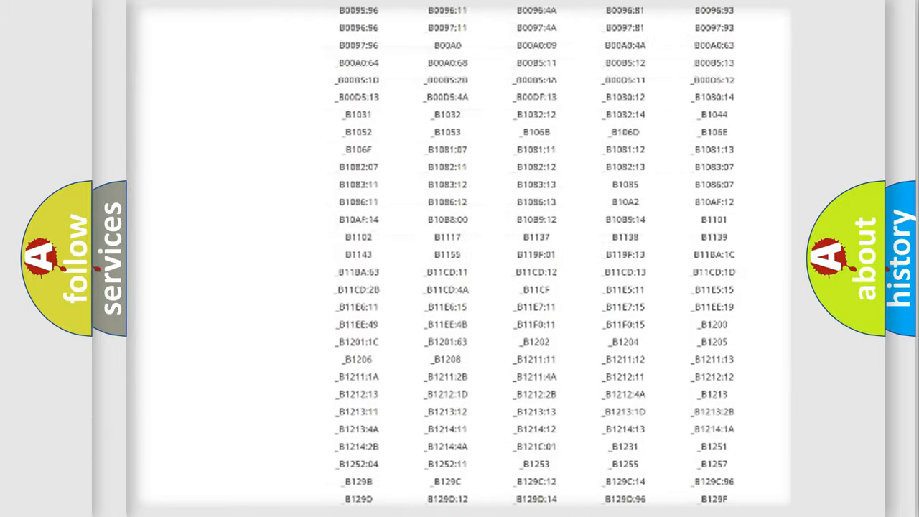